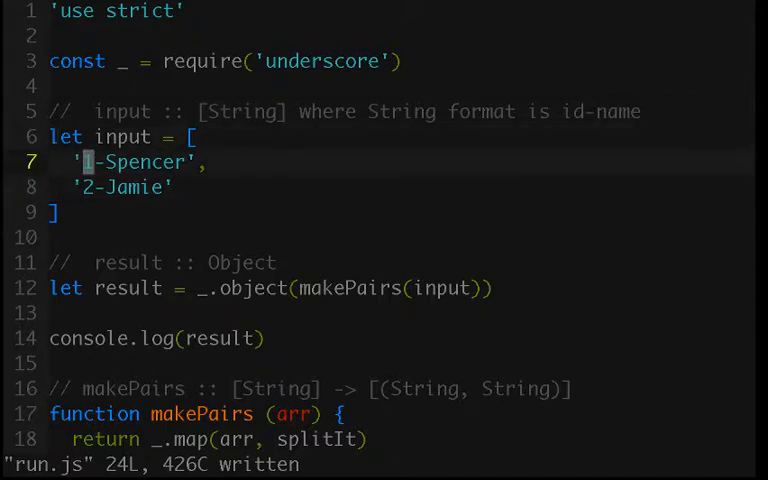
{"action": "mouse_move", "coordinate": [168, 162]}
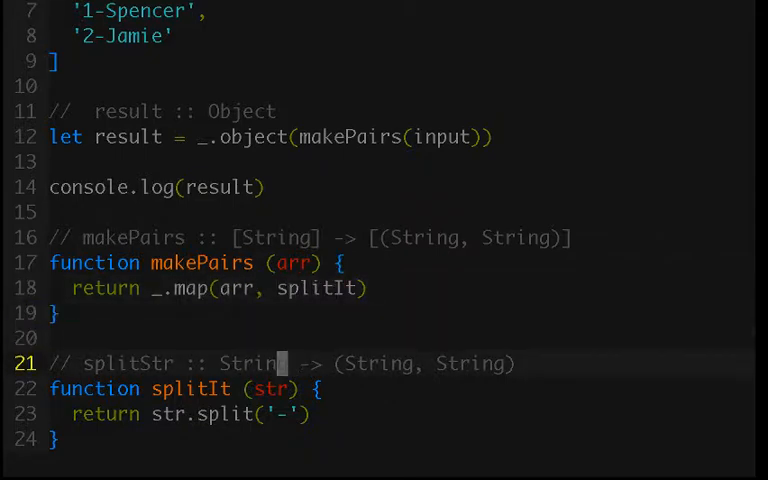
Step: Add a comma after '2-Jamie' and a new third entry '3-Jessie-Ann' to the input array
{"action": "left_click", "coordinate": [288, 288]}
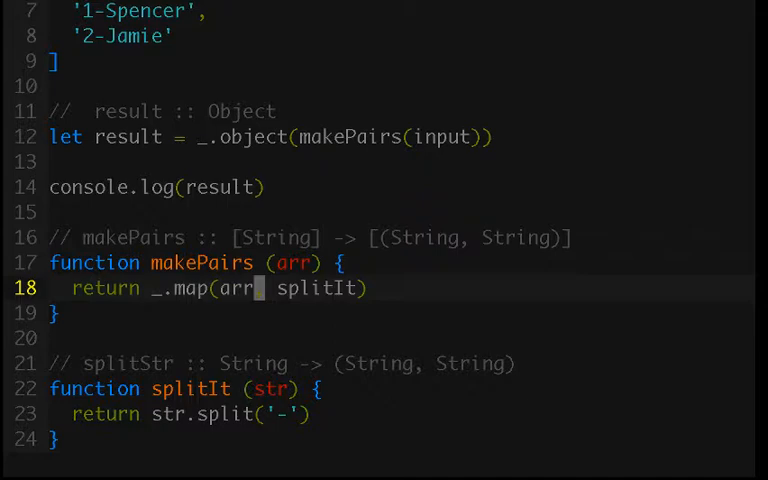
{"action": "type", "text": ","}
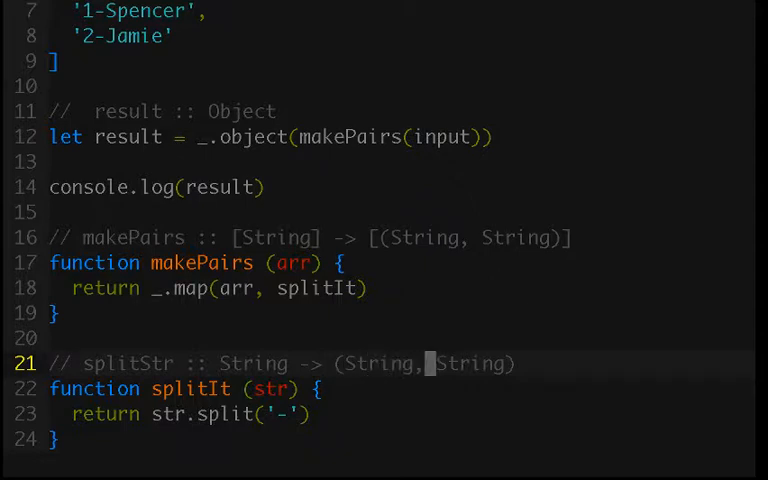
{"action": "left_click", "coordinate": [55, 338]}
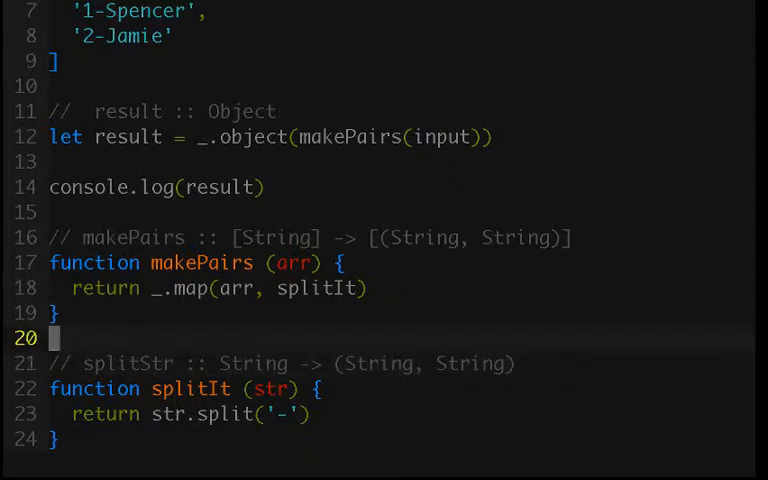
{"action": "scroll", "scroll_direction": "up", "scroll_amount": 3}
{"action": "type", "text": ","}
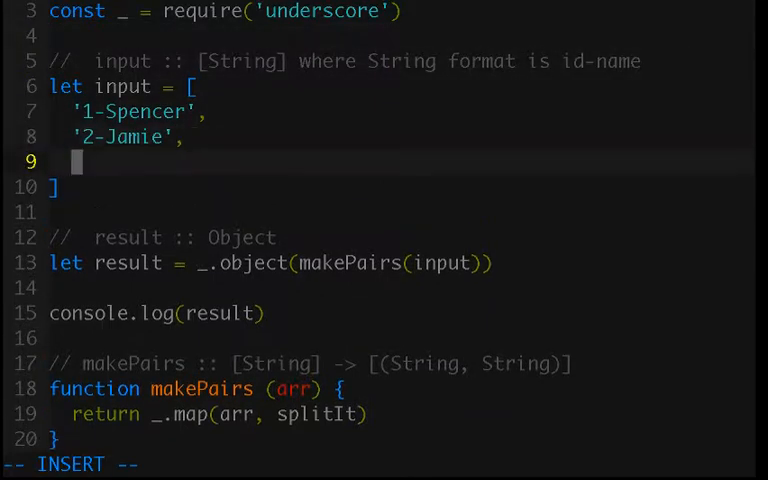
{"action": "type", "text": "'3"}
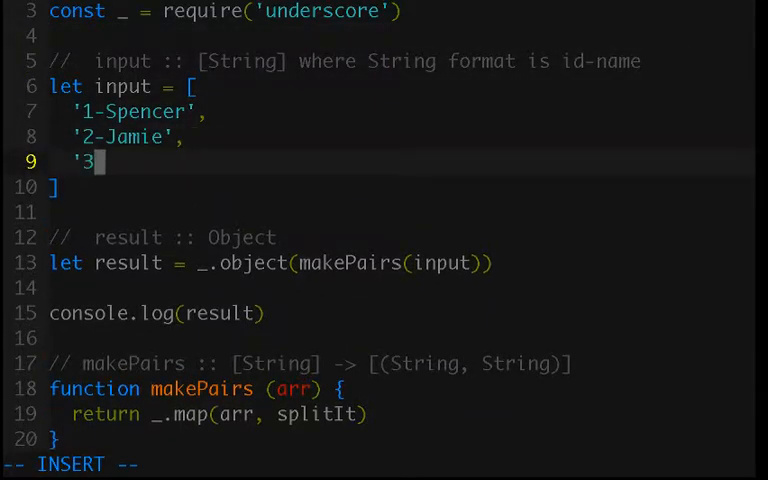
{"action": "type", "text": "-Jessie"}
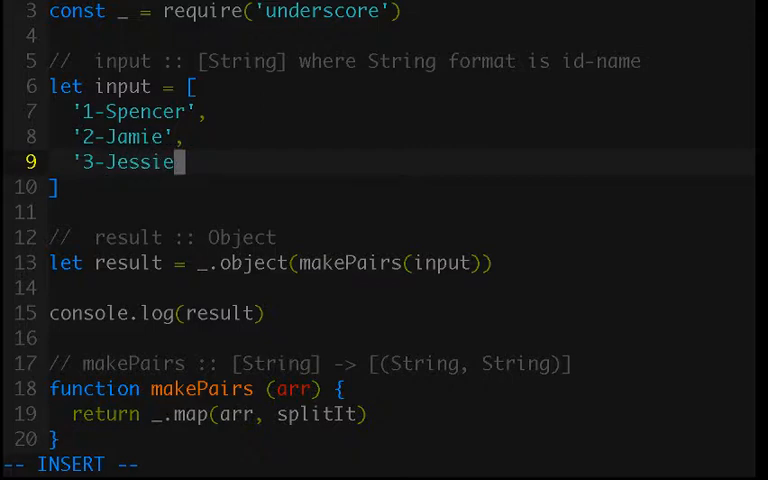
{"action": "type", "text": "-Ann"}
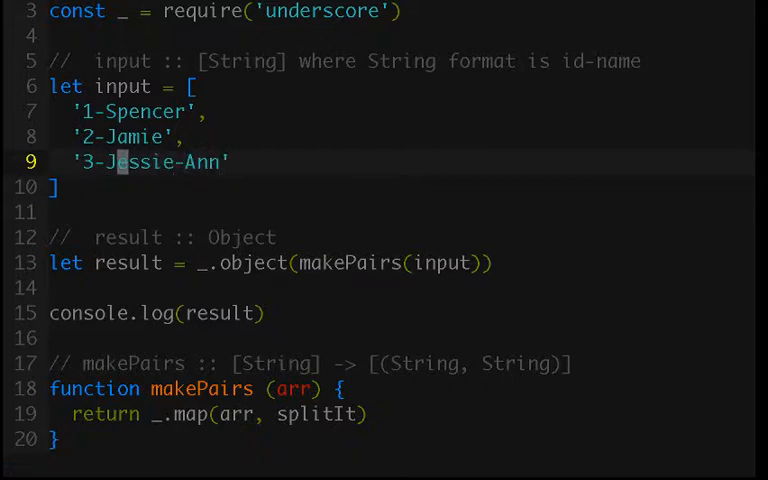
{"action": "left_click", "coordinate": [52, 187]}
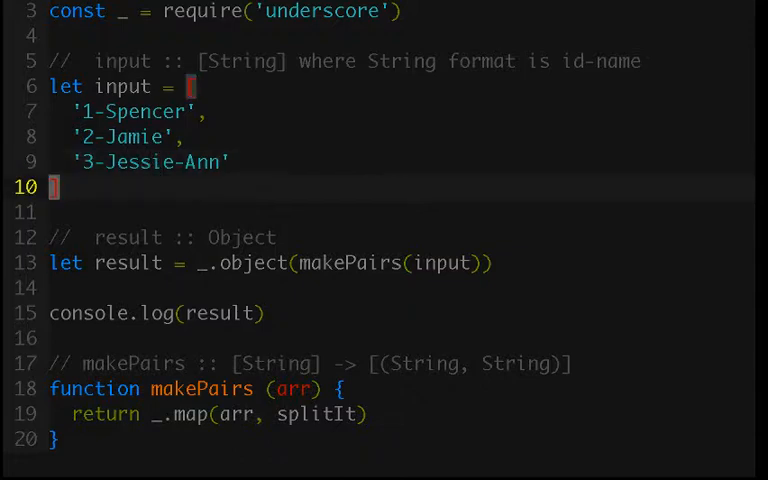
{"action": "scroll", "scroll_direction": "down", "scroll_amount": 3}
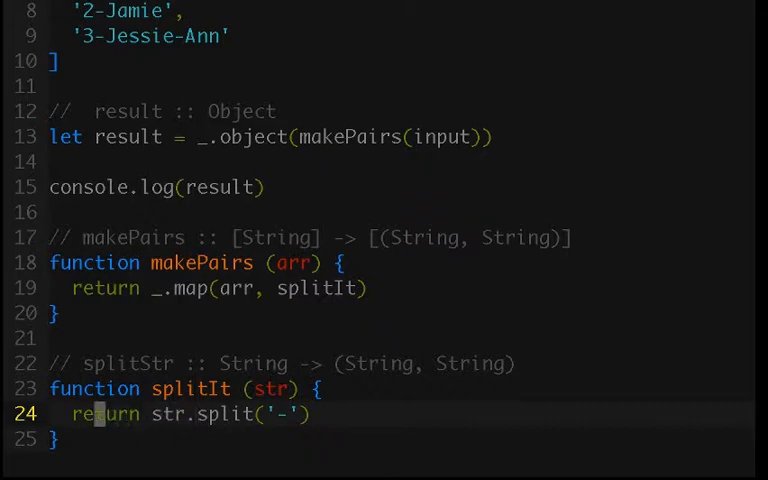
Step: Write let splitStr = str.split('-'), add if (splitStr.length === 3) { }, and return splitStr
{"action": "type", "text": "let splitSt"}
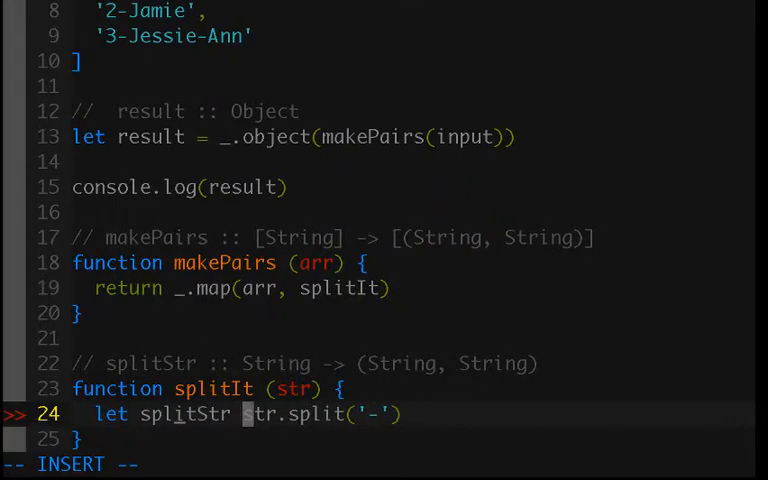
{"action": "type", "text": "="}
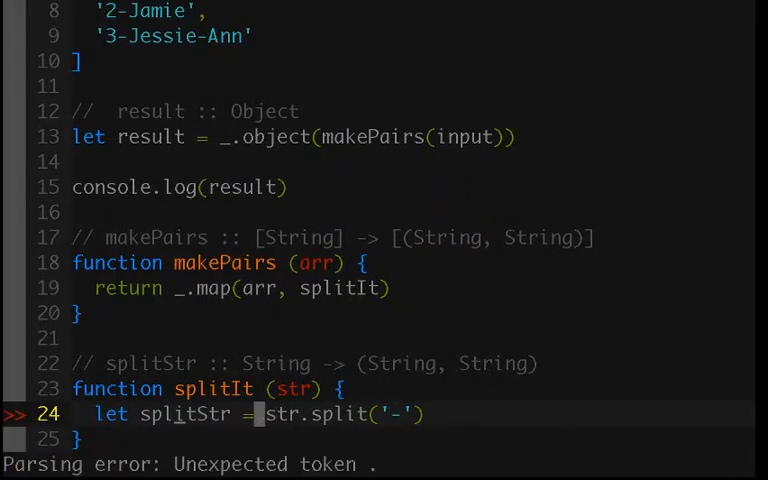
{"action": "type", "text": "if"}
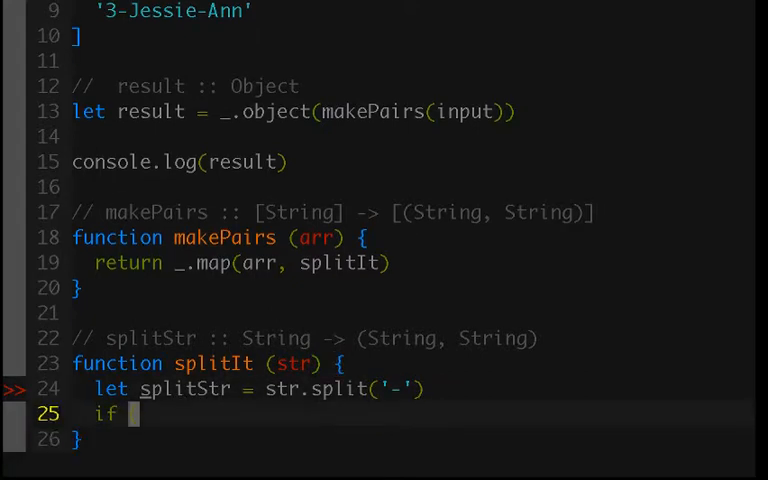
{"action": "type", "text": "("}
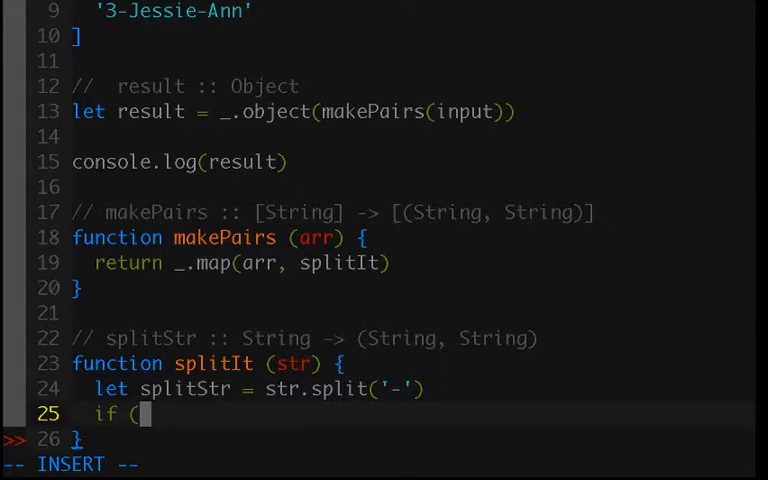
{"action": "type", "text": "pl"}
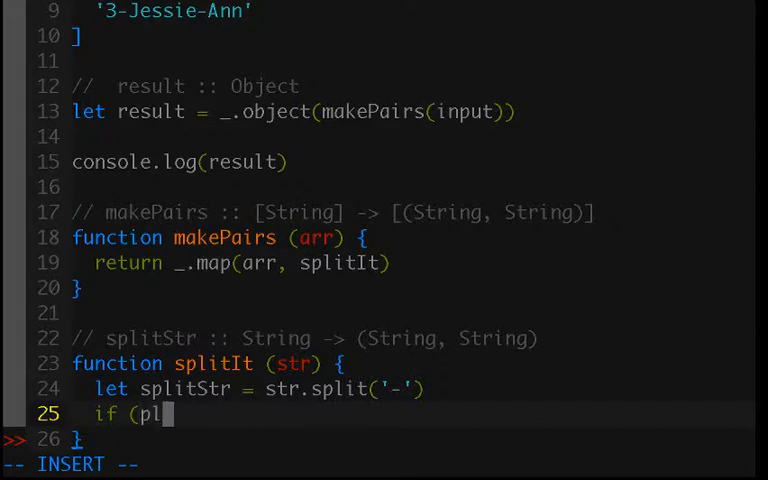
{"action": "type", "text": "split"}
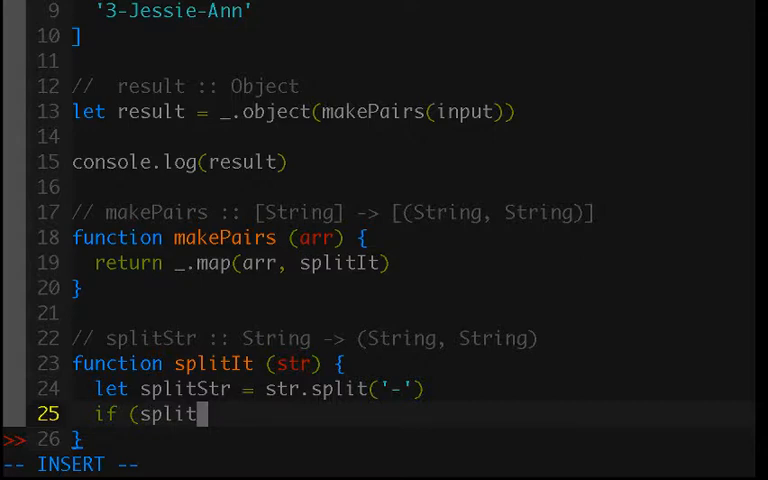
{"action": "type", "text": "Str.length ==="}
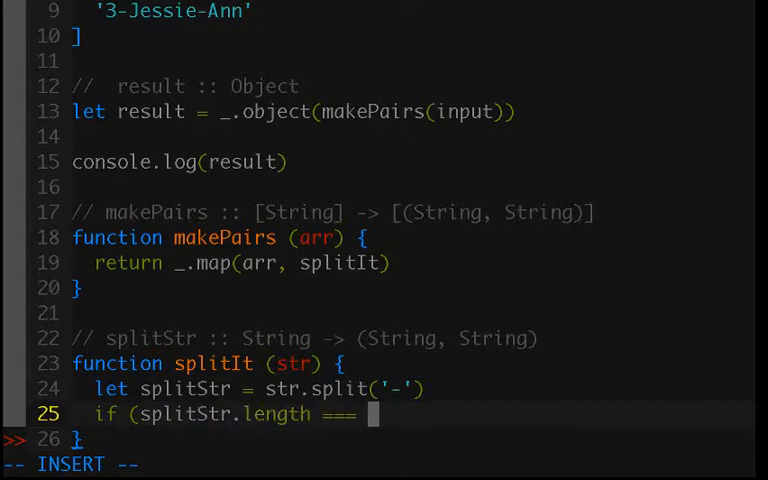
{"action": "type", "text": "3) {"}
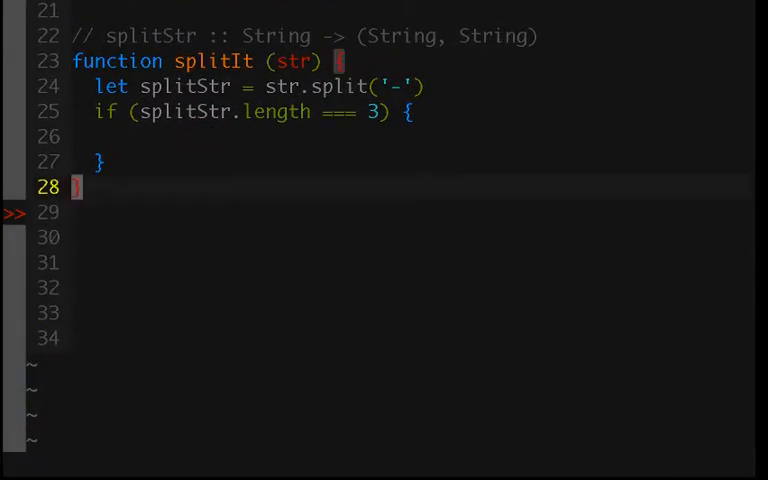
{"action": "scroll", "scroll_direction": "up", "scroll_amount": 3}
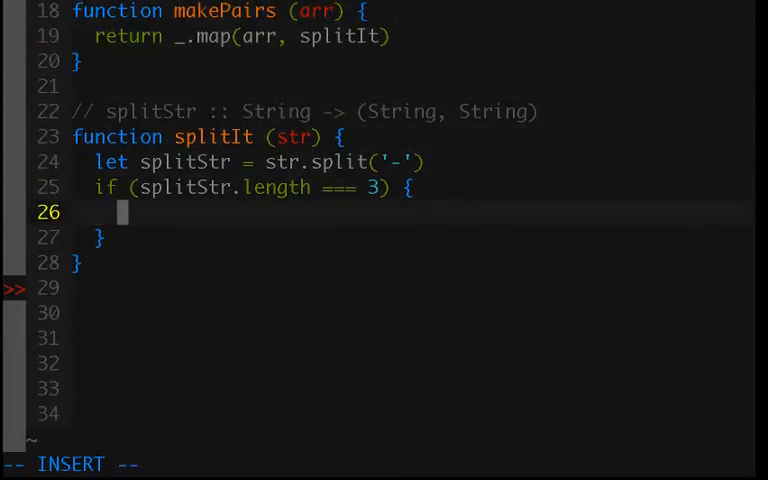
{"action": "type", "text": "_"}
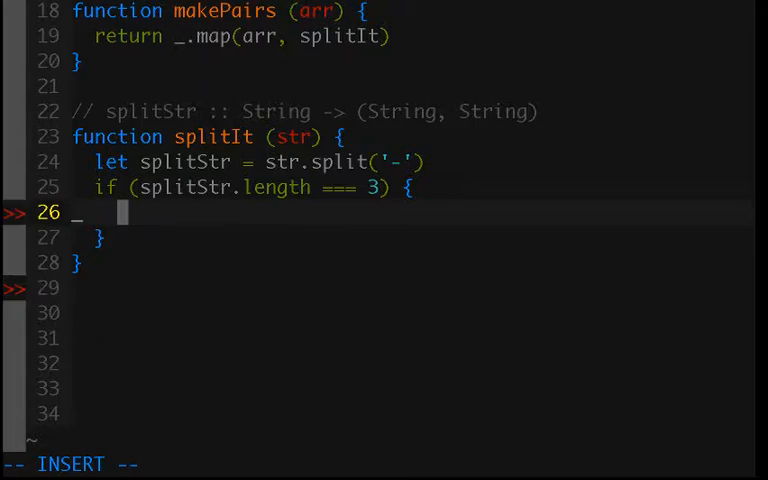
{"action": "type", "text": "return"}
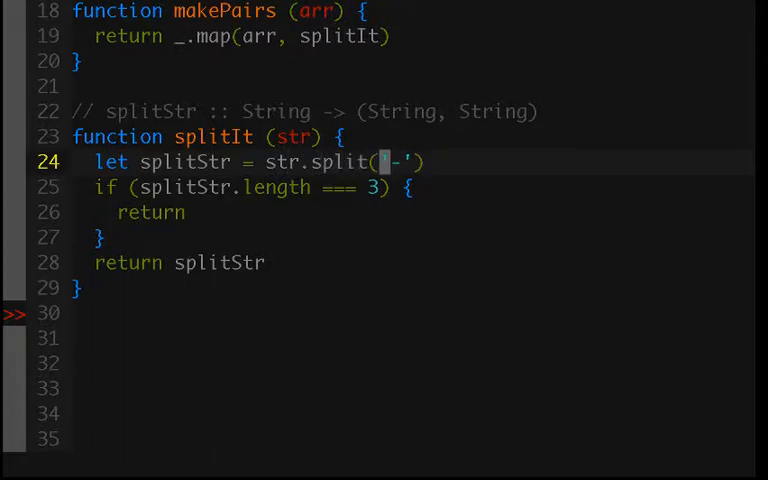
Step: In the three-part branch, return [splitStr[0], splitStr[1] + '-' + splitStr[2]]
{"action": "left_click", "coordinate": [210, 262]}
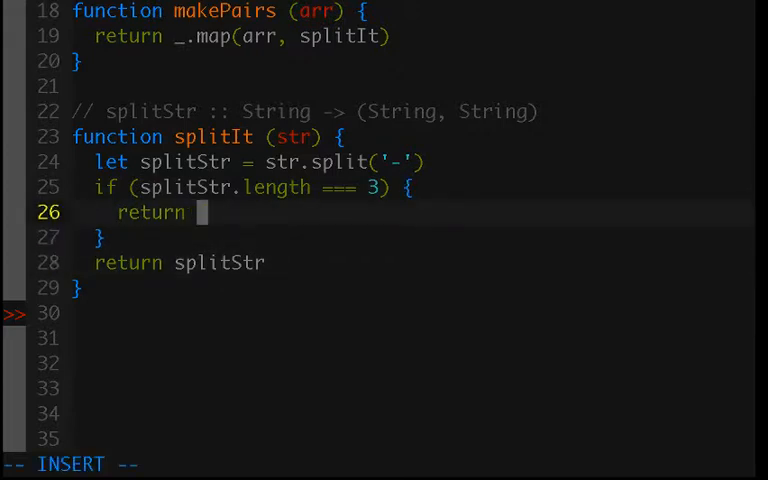
{"action": "type", "text": "_"}
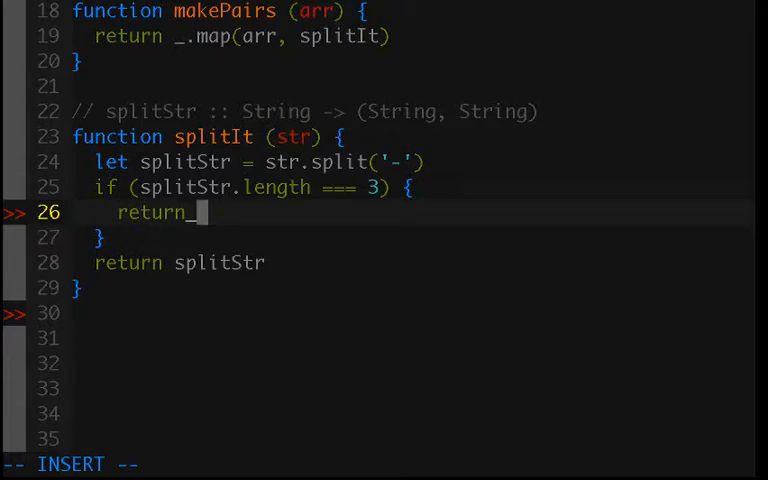
{"action": "type", "text": "[sp"}
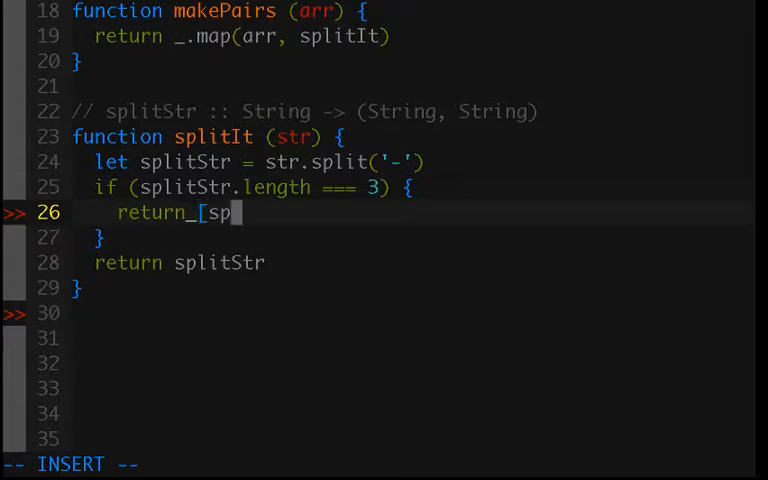
{"action": "type", "text": "it[0"}
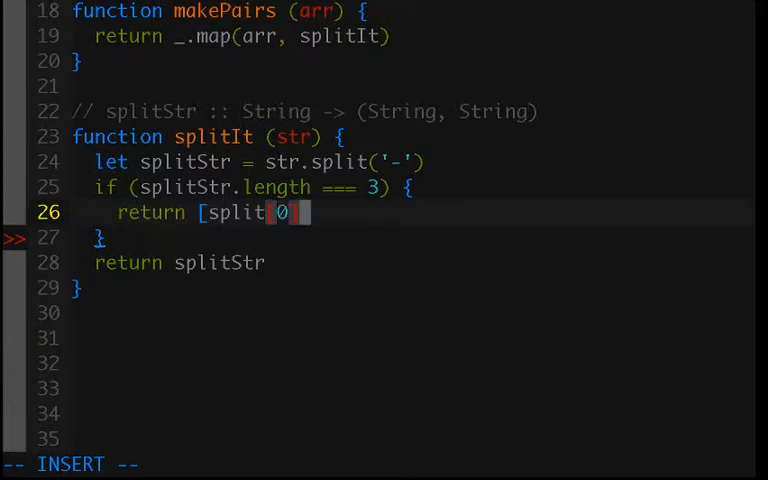
{"action": "type", "text": "],"}
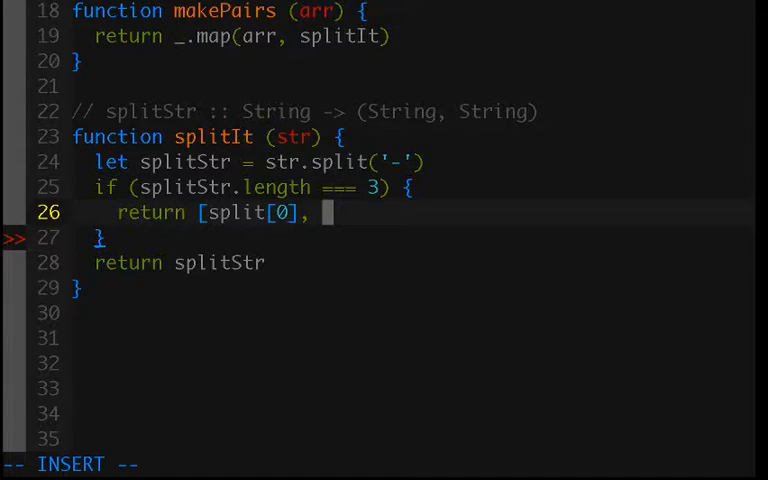
{"action": "type", "text": "split"}
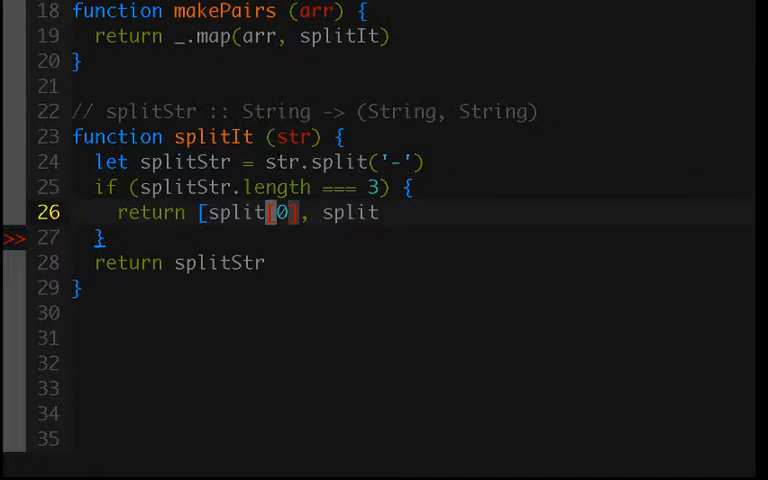
{"action": "type", "text": "Str[0], splitStr"}
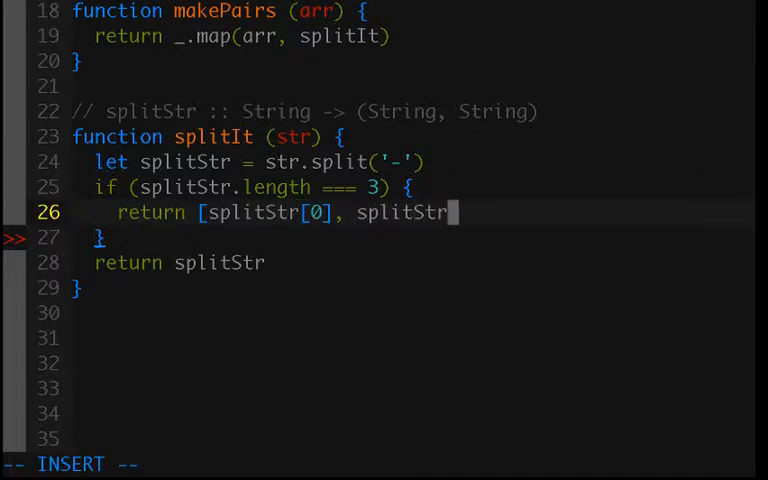
{"action": "type", "text": "[1]"}
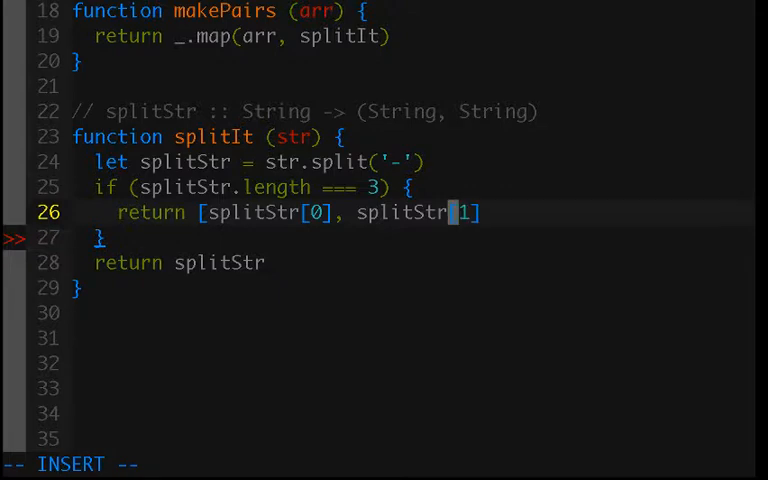
{"action": "type", "text": "+"}
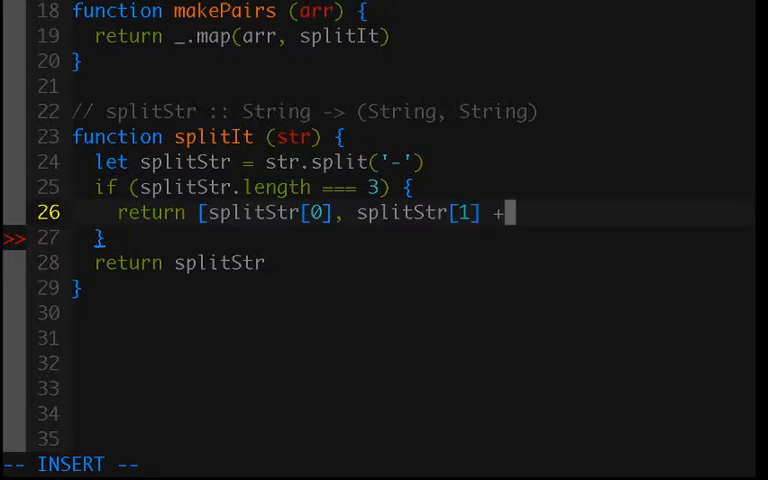
{"action": "type", "text": "'-'"}
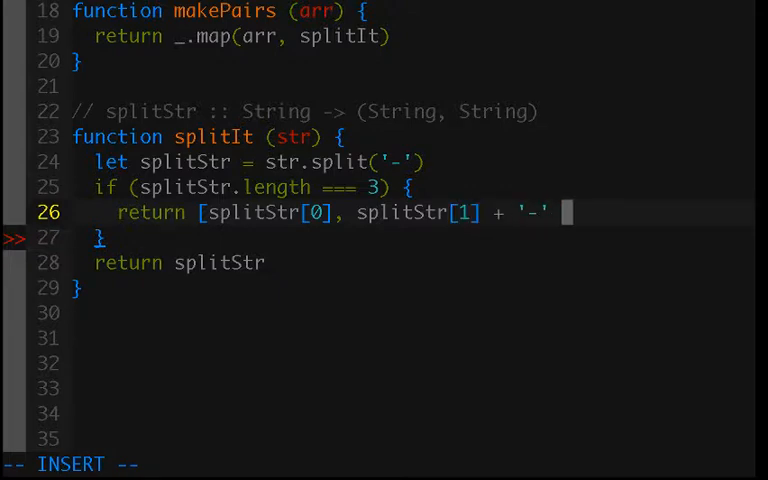
{"action": "type", "text": "+"}
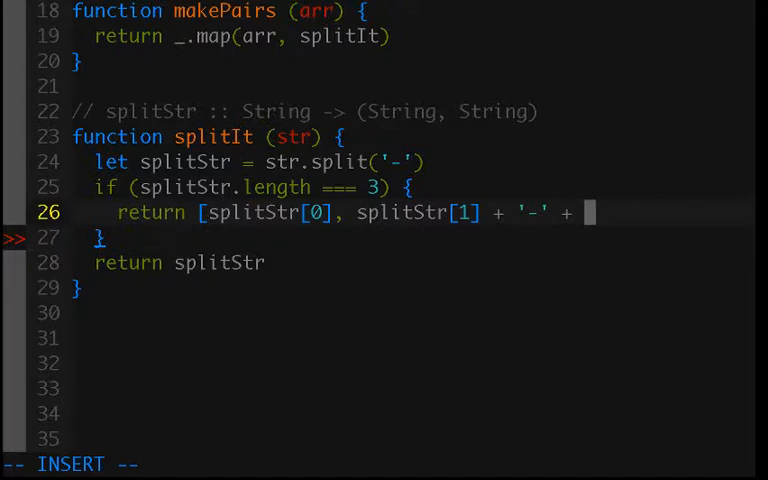
{"action": "type", "text": "splitStr[2]]"}
{"action": "left_click", "coordinate": [100, 465]}
{"action": "type", "text": ":w"}
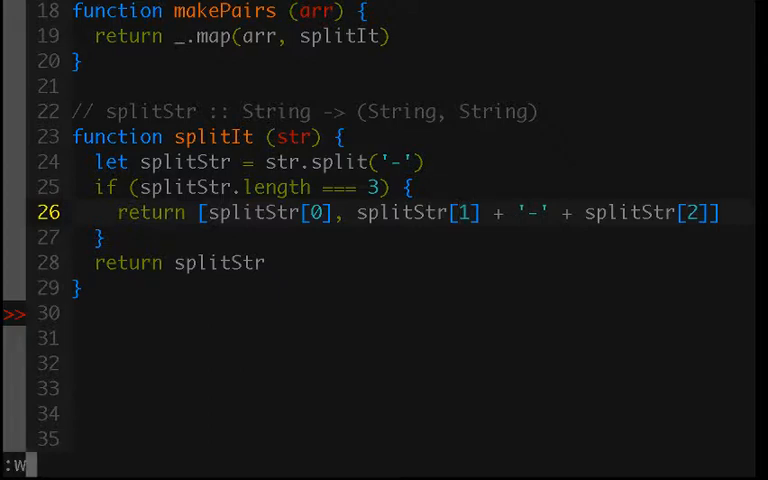
{"action": "type", "text": "!node run"}
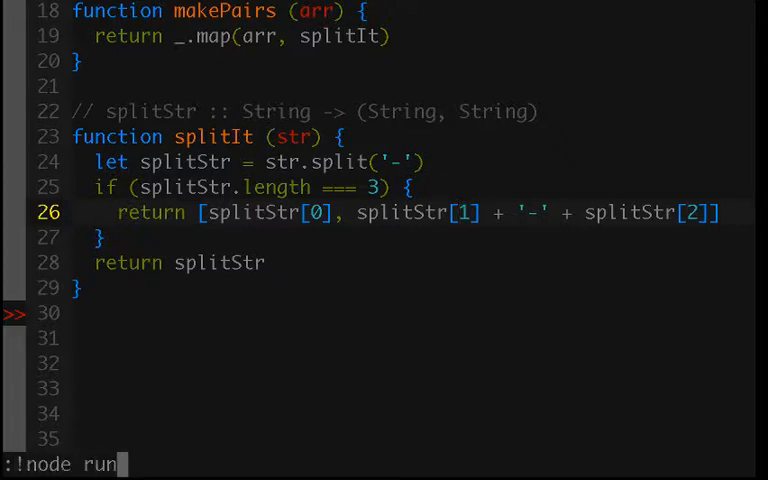
{"action": "key", "text": "Return"}
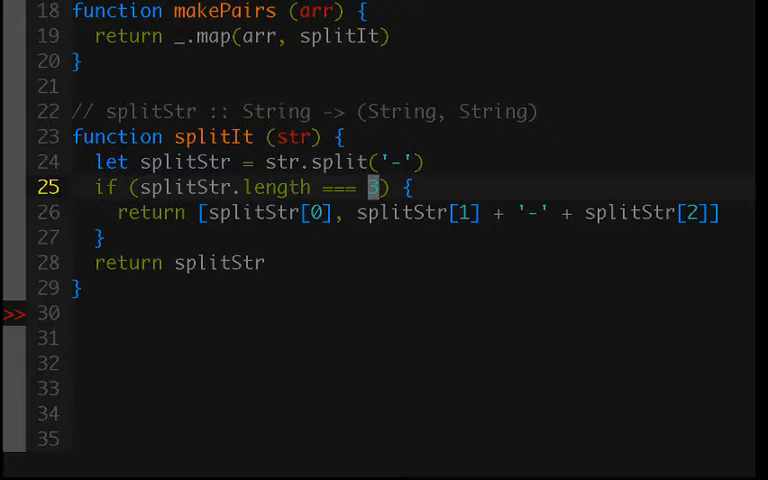
Step: Wrap return splitStr in an else block and rewrite the join as a `${...}` template string
{"action": "left_click", "coordinate": [358, 212]}
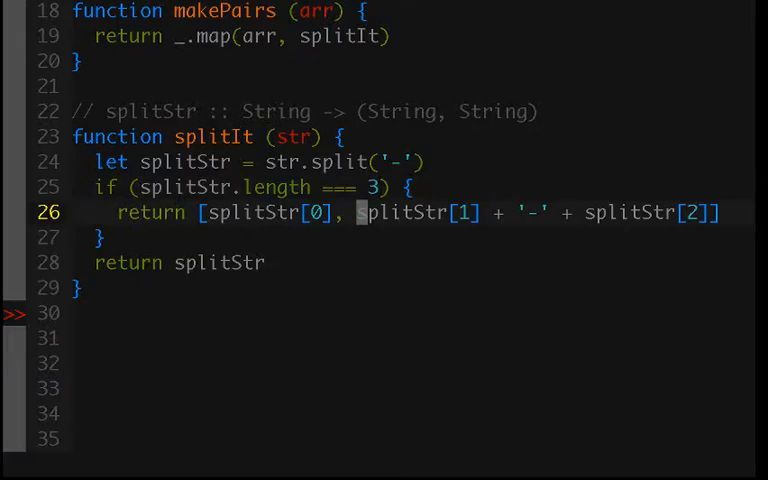
{"action": "key", "text": "i"}
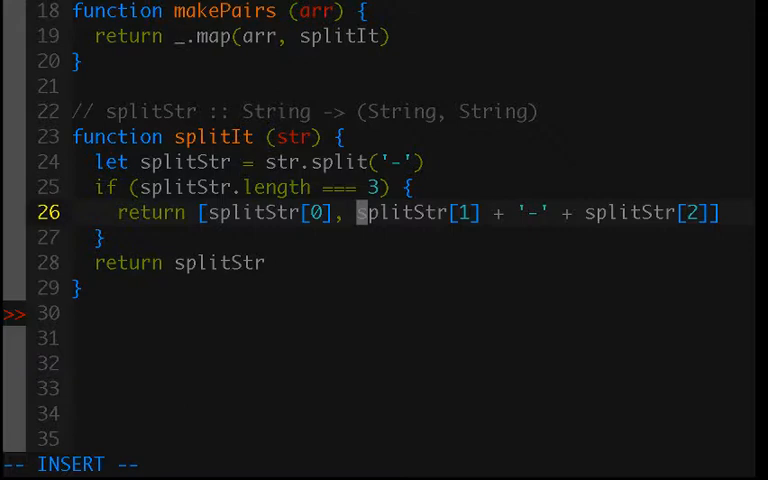
{"action": "key", "text": "Escape"}
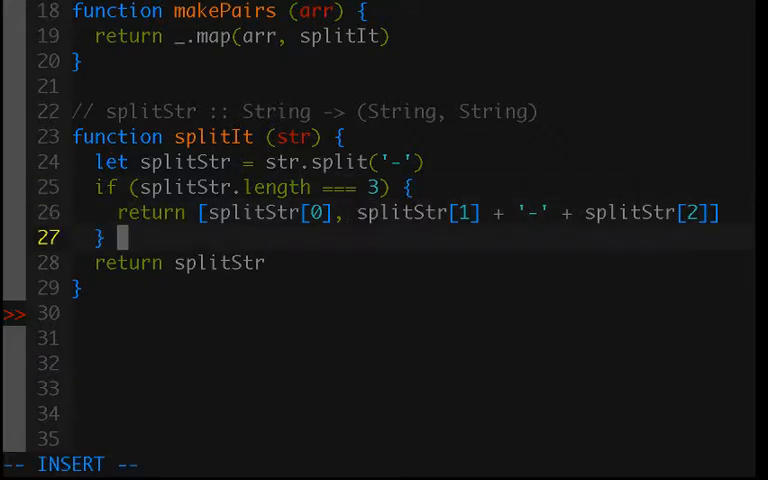
{"action": "type", "text": "else {"}
{"action": "left_click", "coordinate": [397, 212]}
{"action": "type", "text": "`${"}
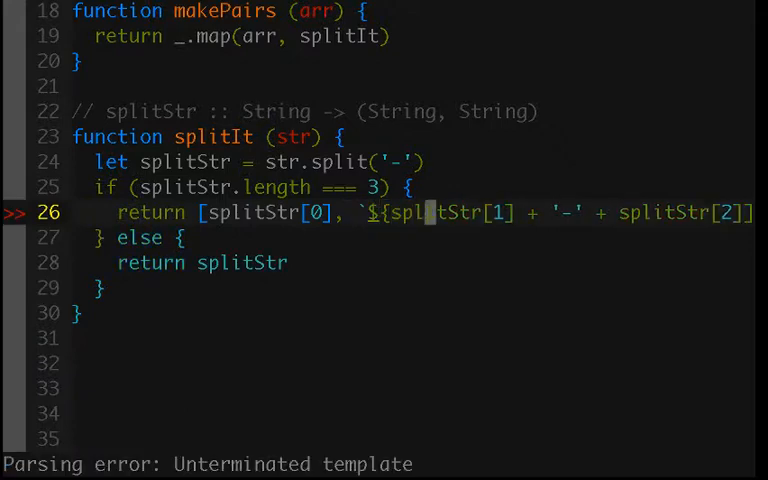
{"action": "key", "text": "v"}
{"action": "type", "text": "}"}
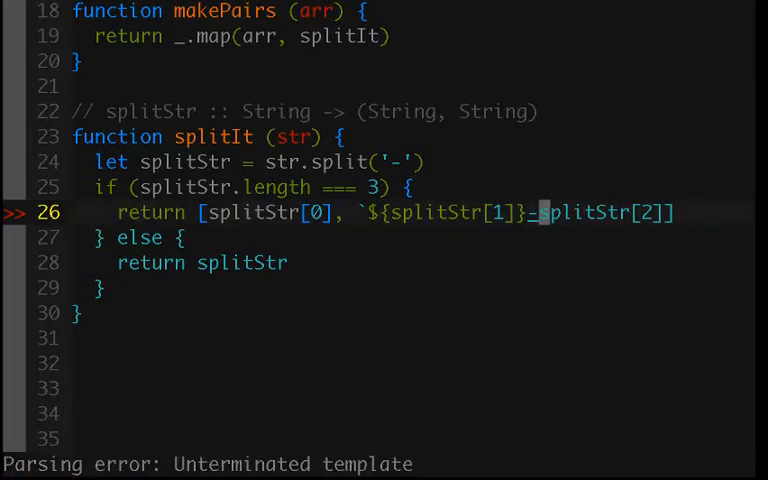
{"action": "type", "text": "${"}
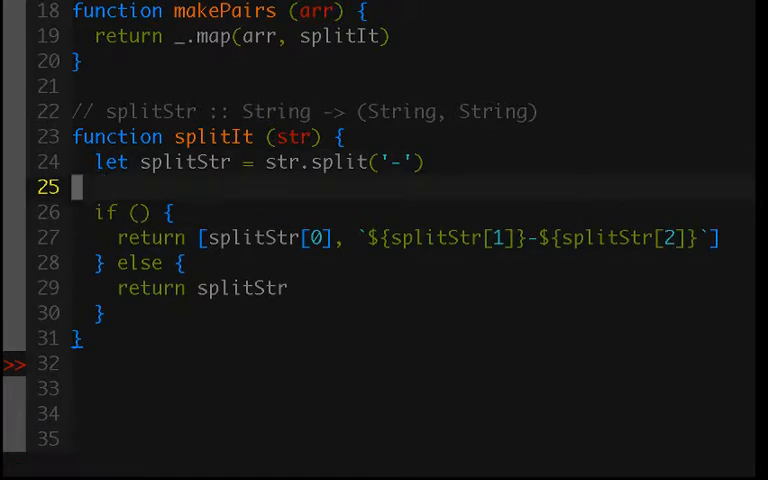
Step: Replace the if/else with return splitStr.length === 3 ? [...] : splitStr
{"action": "type", "text": "return splitStr.length === 3"}
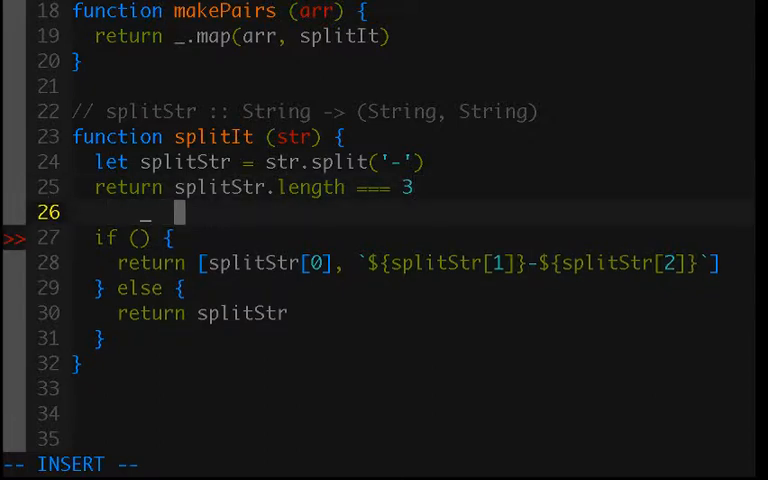
{"action": "type", "text": "?"}
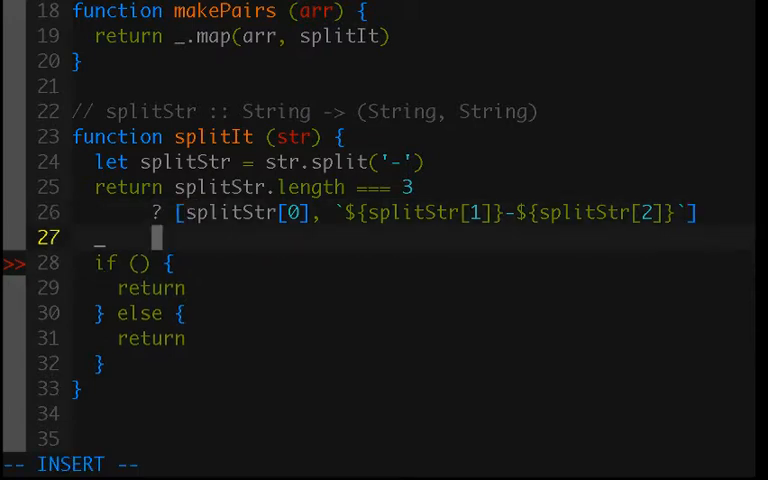
{"action": "type", "text": ": splitStr"}
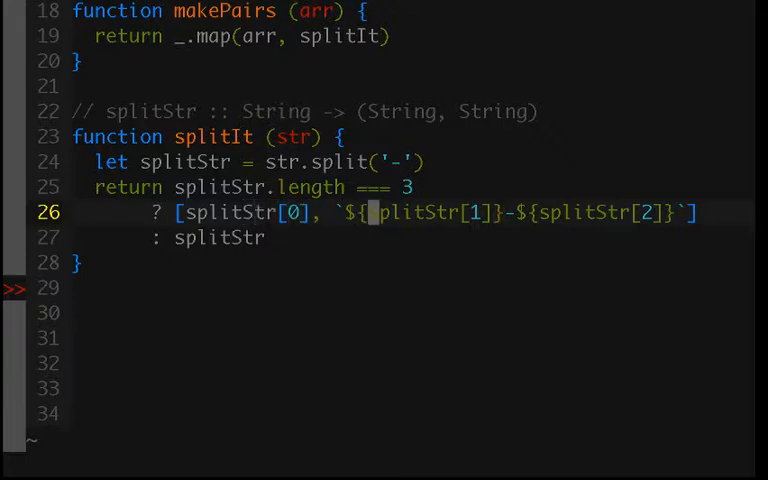
{"action": "mouse_move", "coordinate": [508, 212]}
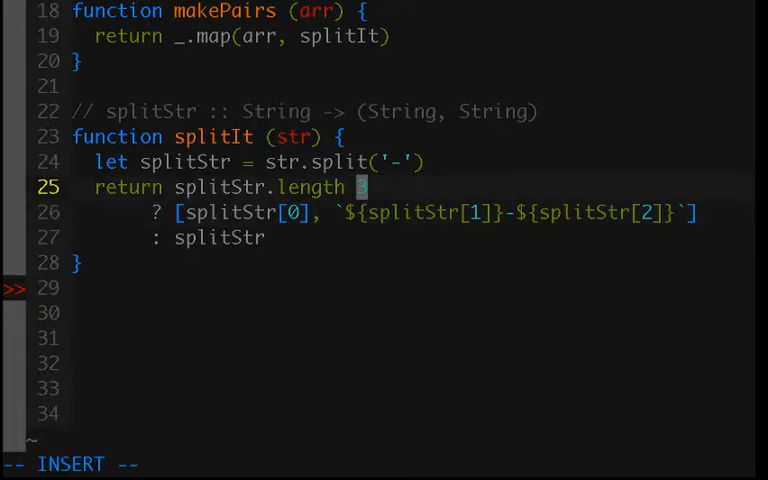
Step: Edit the length condition, then reduce line 25 to return [splitStr[0], `${splitStr[1]}-${splitStr[2]}`]
{"action": "type", "text": ">"}
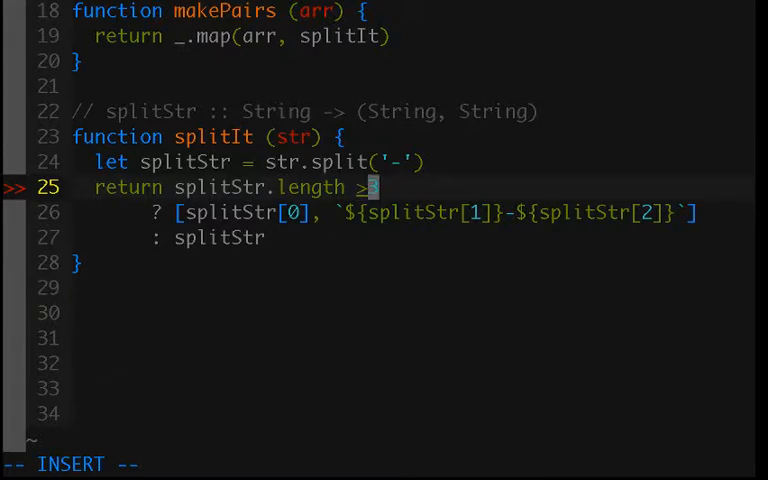
{"action": "type", "text": "2"}
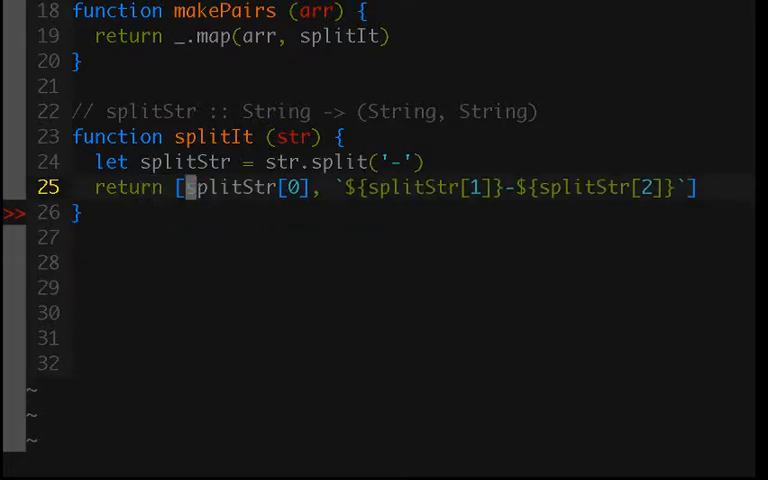
Step: Make the return [_.first(splitStr), _.rest(splitStr).join('-')] and start :!node run
{"action": "key", "text": "i"}
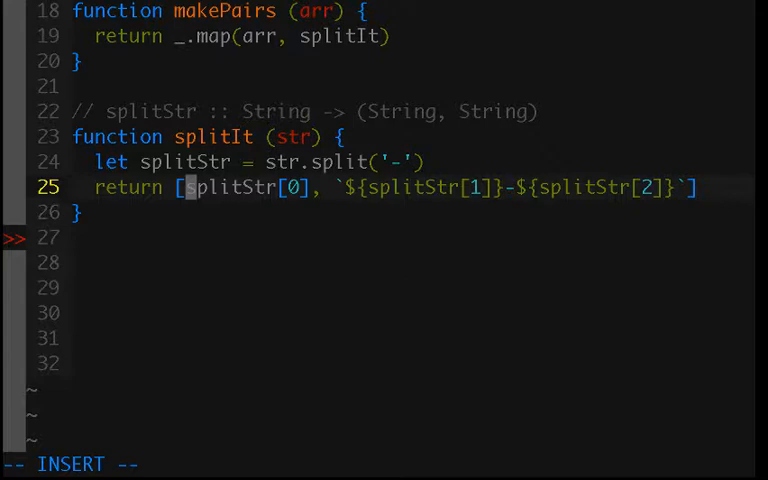
{"action": "type", "text": "_."}
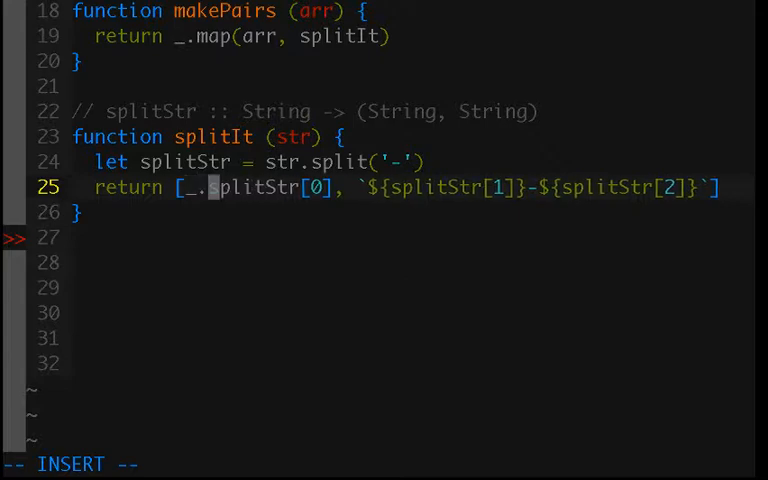
{"action": "type", "text": "first("}
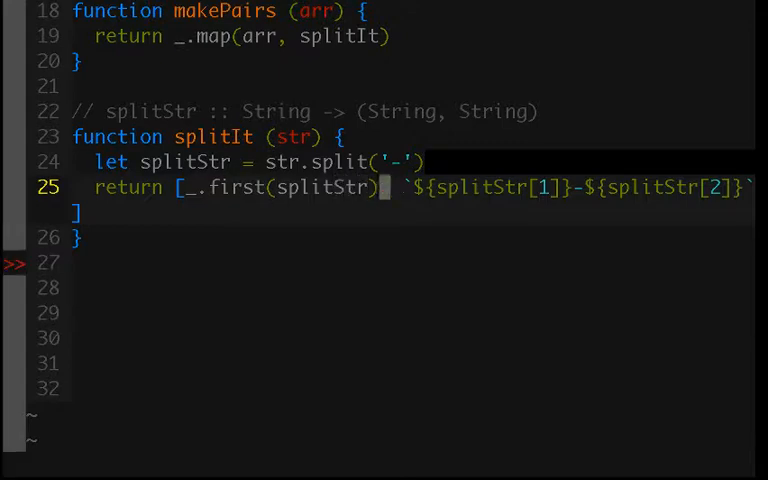
{"action": "key", "text": "v"}
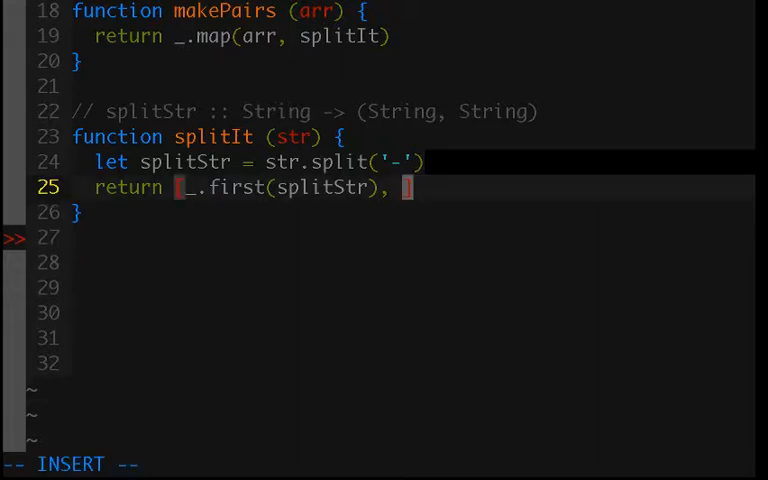
{"action": "type", "text": "_.re"}
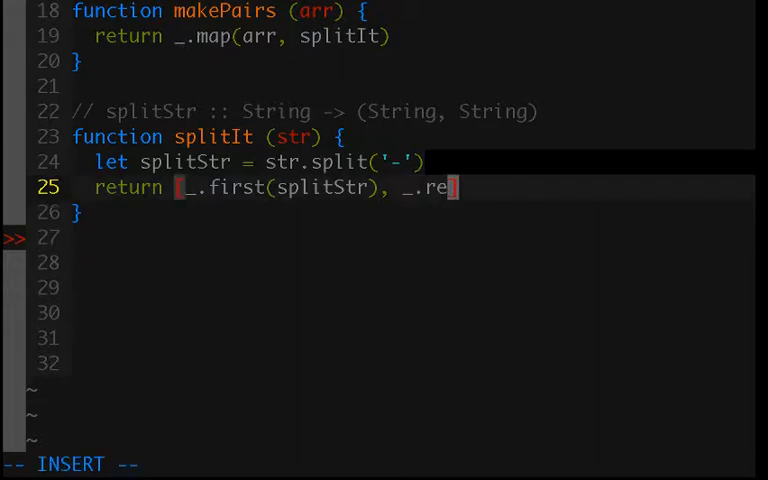
{"action": "type", "text": "st("}
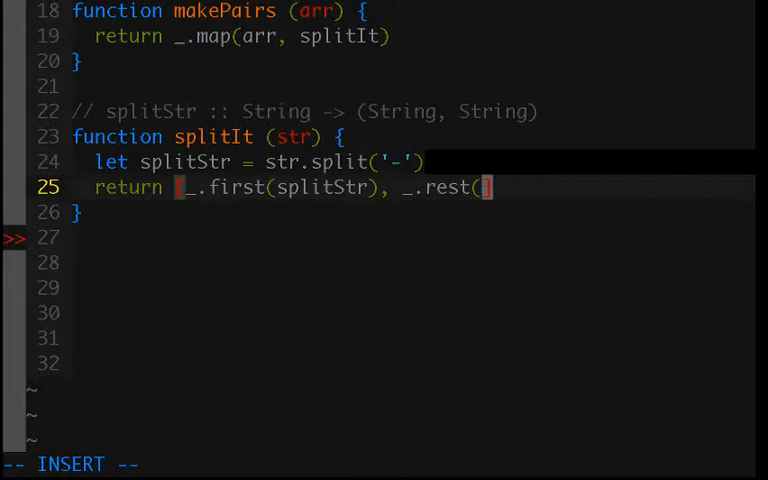
{"action": "type", "text": "split"}
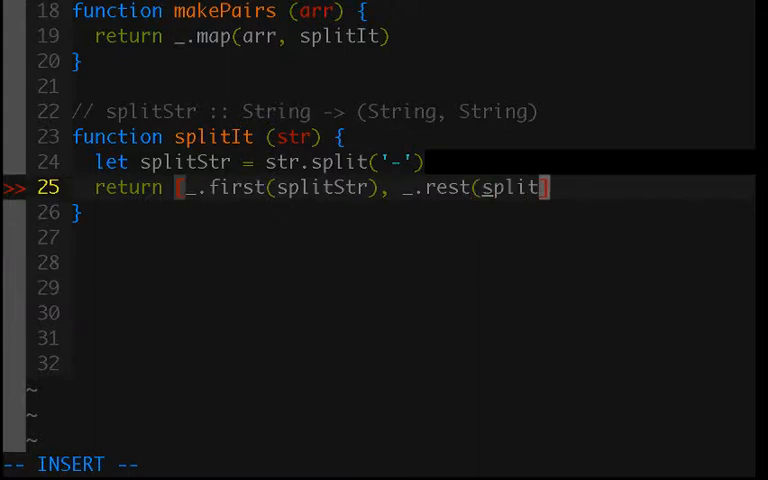
{"action": "type", "text": "Str).join('-"}
{"action": "left_click", "coordinate": [384, 464]}
{"action": "type", "text": ":w"}
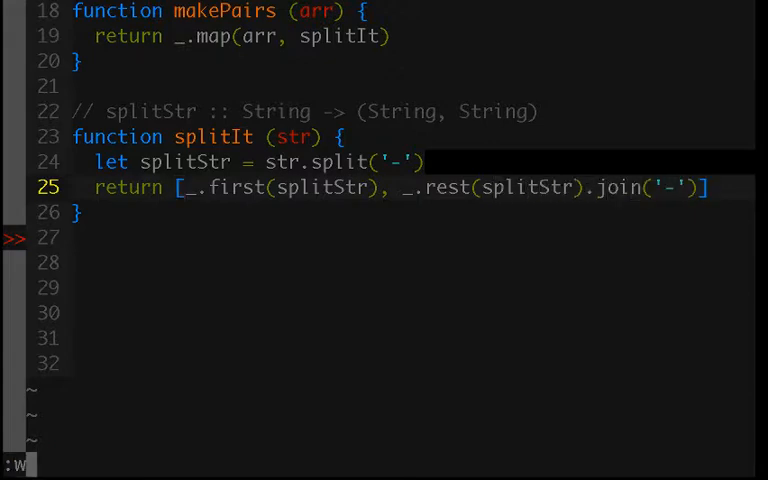
{"action": "type", "text": "!node run"}
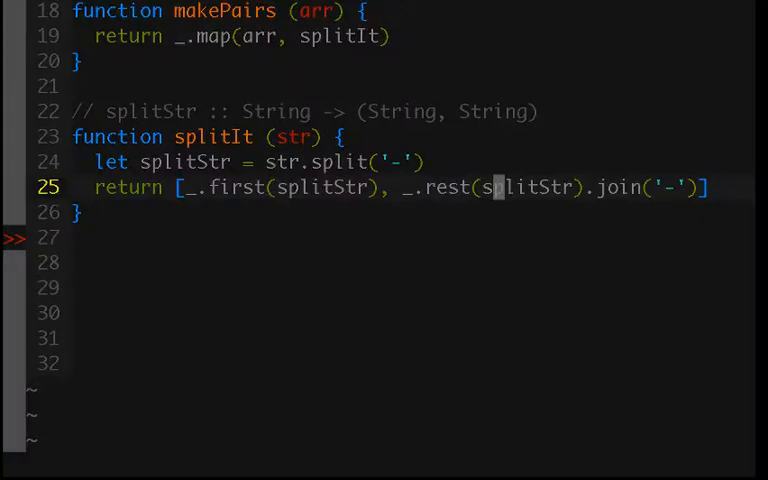
Step: Add '4-Billy-Bob-Shane' as a fourth input entry, fixing typos, and rerun the script
{"action": "scroll", "scroll_direction": "up", "scroll_amount": 3}
{"action": "type", "text": "'"}
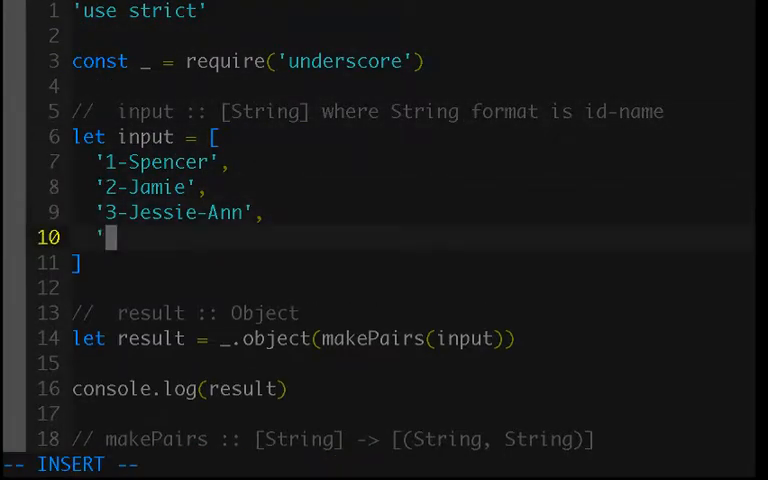
{"action": "type", "text": "4-"}
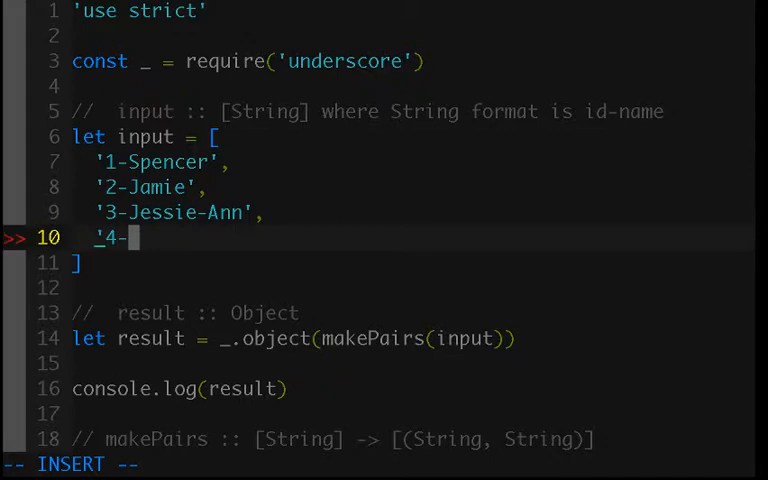
{"action": "type", "text": "B"}
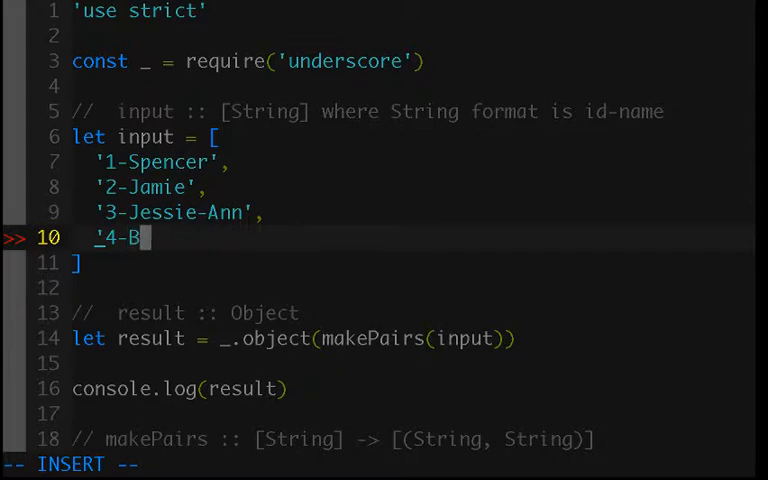
{"action": "type", "text": "ob-Bill"}
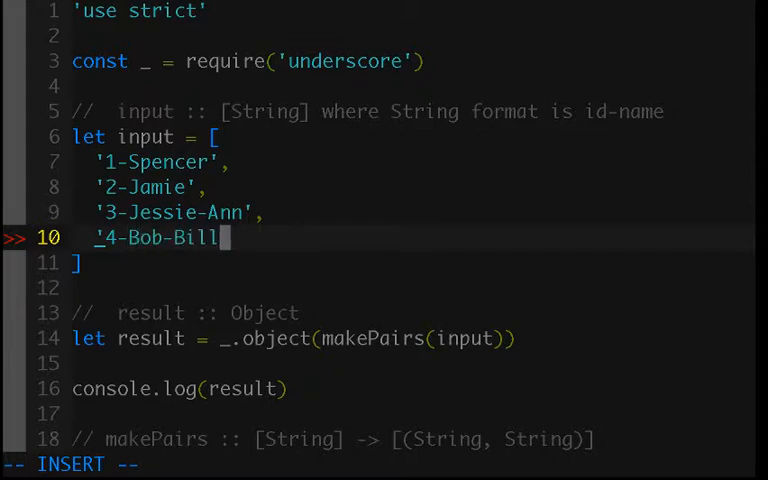
{"action": "key", "text": "BackSpace"}
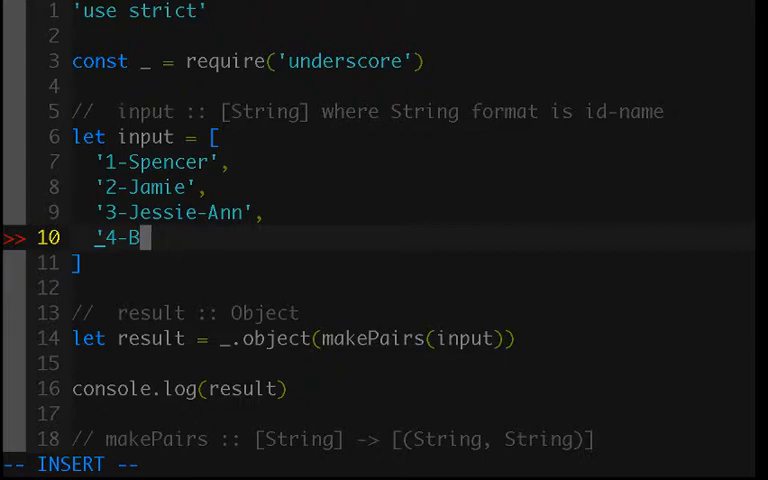
{"action": "type", "text": "illy-Bob"}
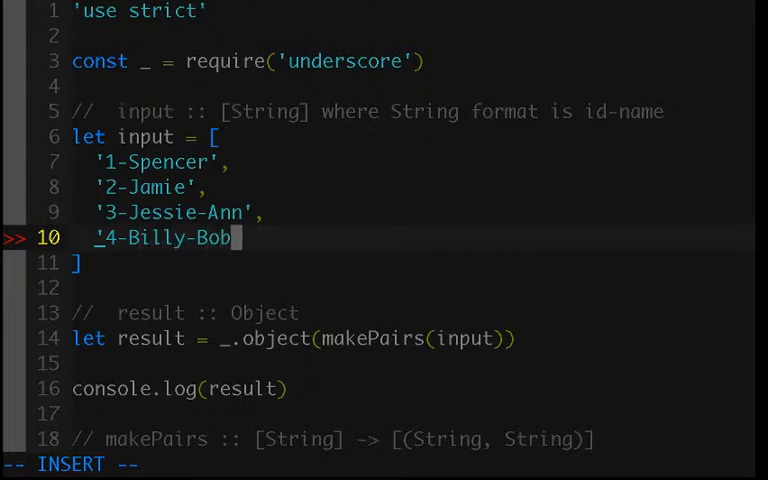
{"action": "type", "text": "-"}
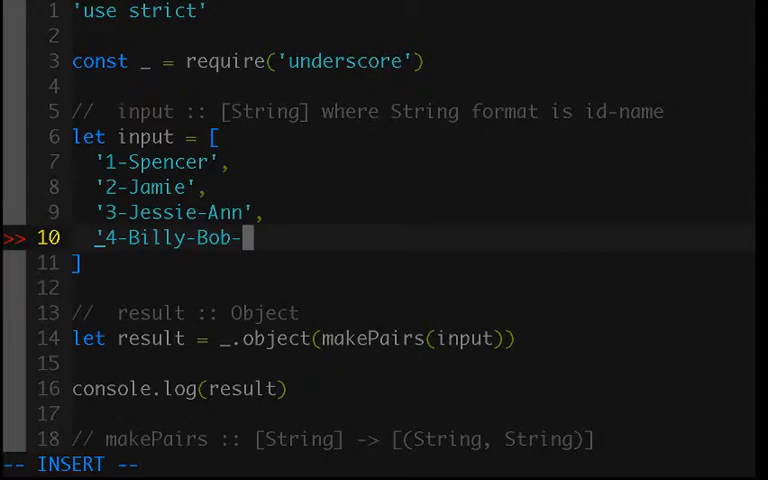
{"action": "type", "text": "S"}
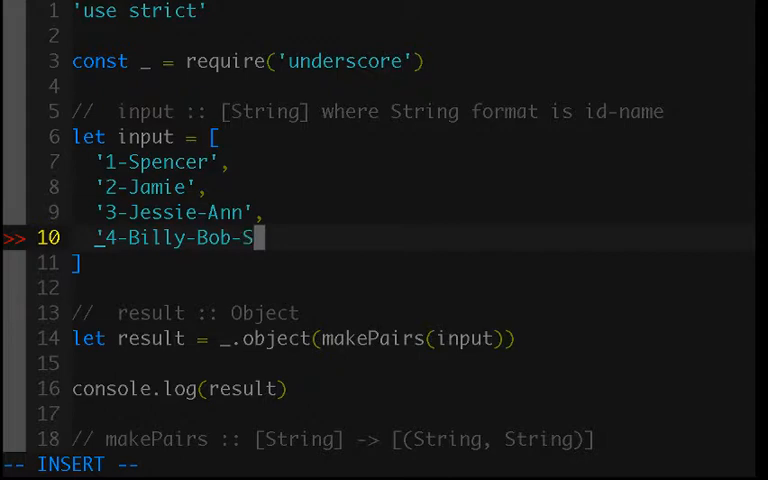
{"action": "type", "text": "hane'"}
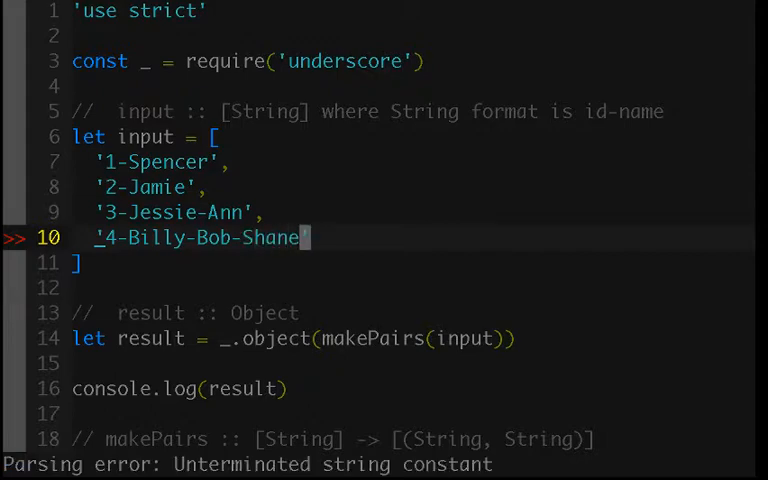
{"action": "scroll", "scroll_direction": "down", "scroll_amount": 3}
{"action": "type", "text": "!node r"}
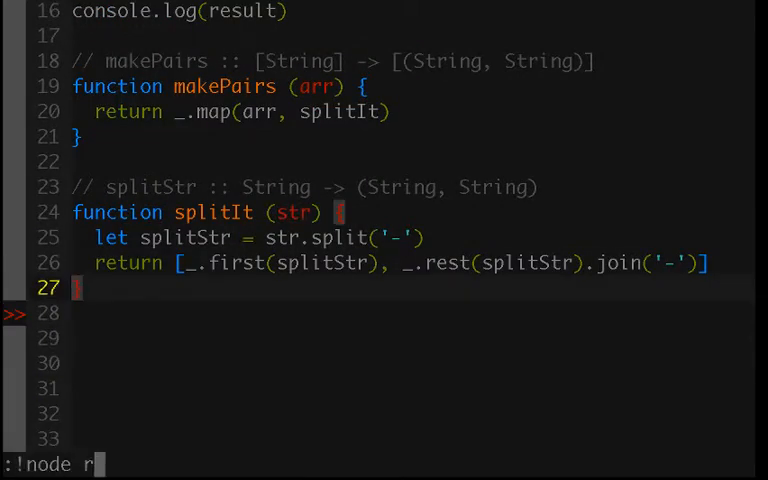
{"action": "key", "text": "Return"}
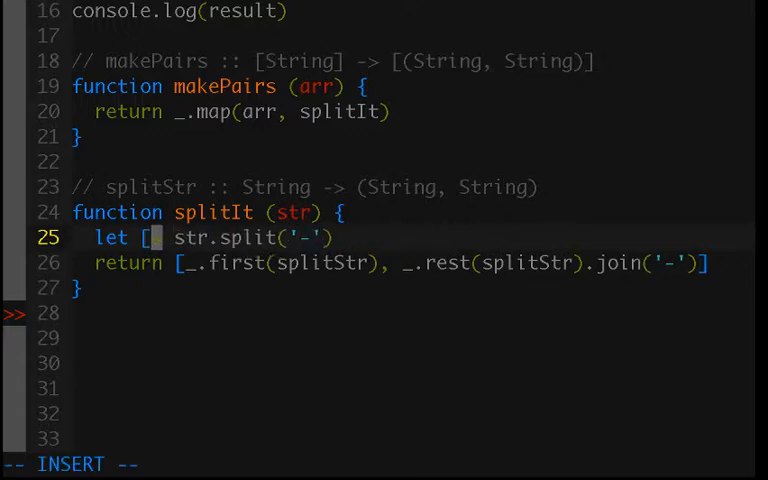
Step: Destructure the split as let [ key, ...value ] = str.split('-') and return [key, value.join('-')]
{"action": "type", "text": "k"}
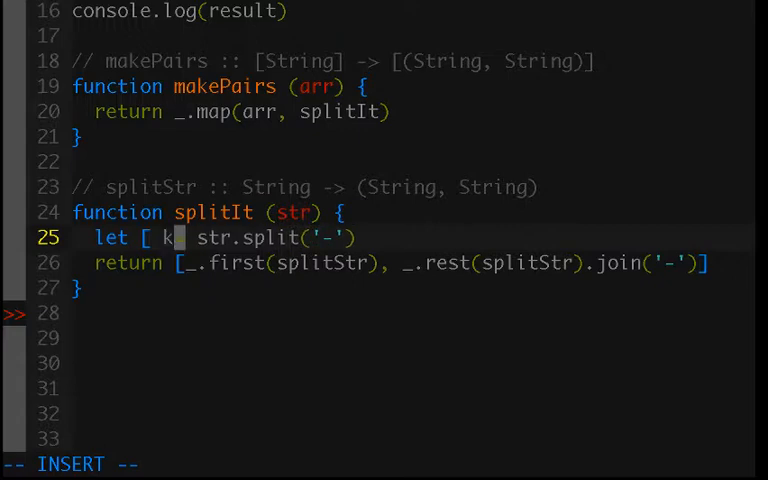
{"action": "type", "text": "ey,"}
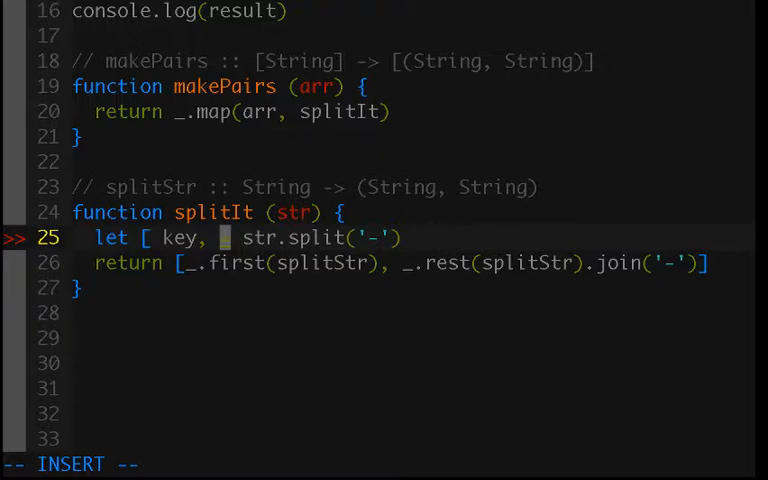
{"action": "type", "text": "...value ]"}
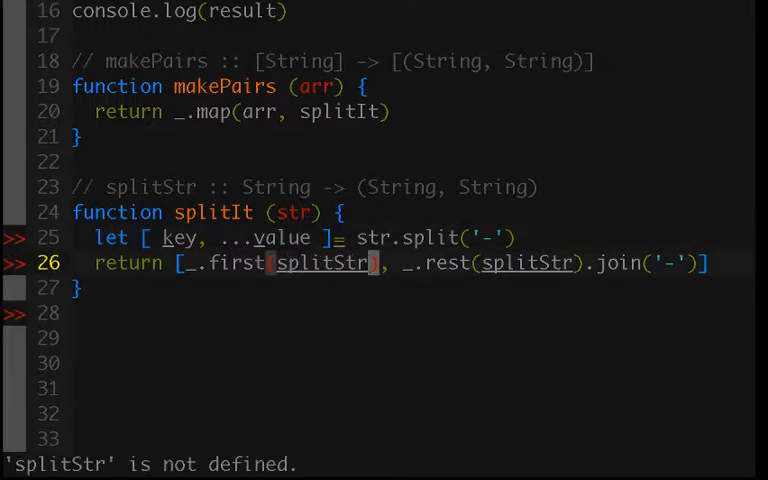
{"action": "key", "text": "v"}
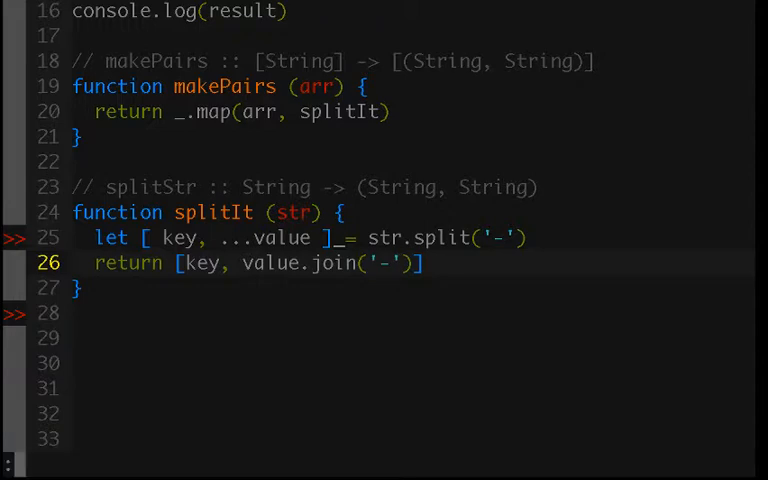
{"action": "type", "text": "!node"}
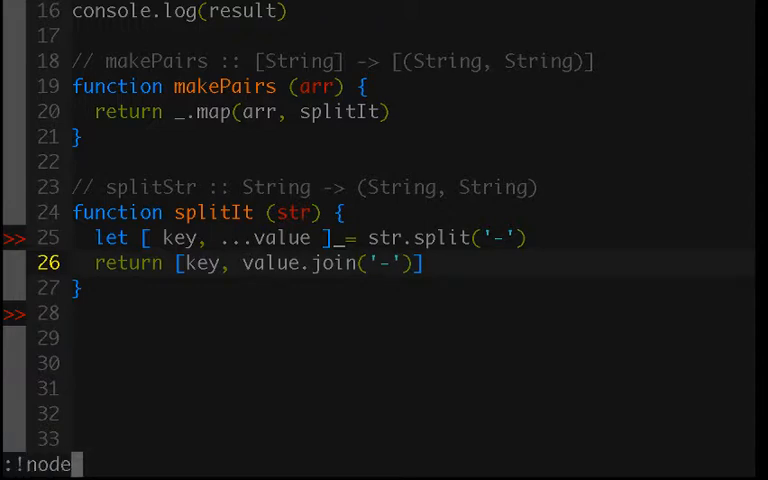
{"action": "key", "text": "Return"}
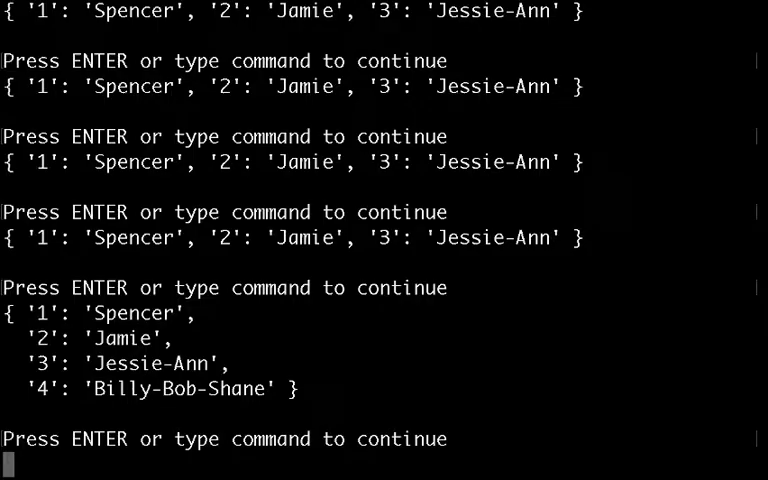
{"action": "key", "text": "Return"}
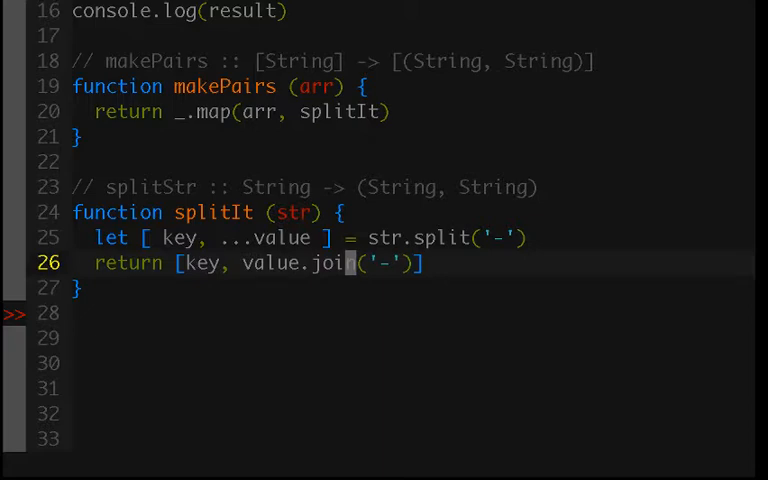
{"action": "left_click", "coordinate": [398, 238]}
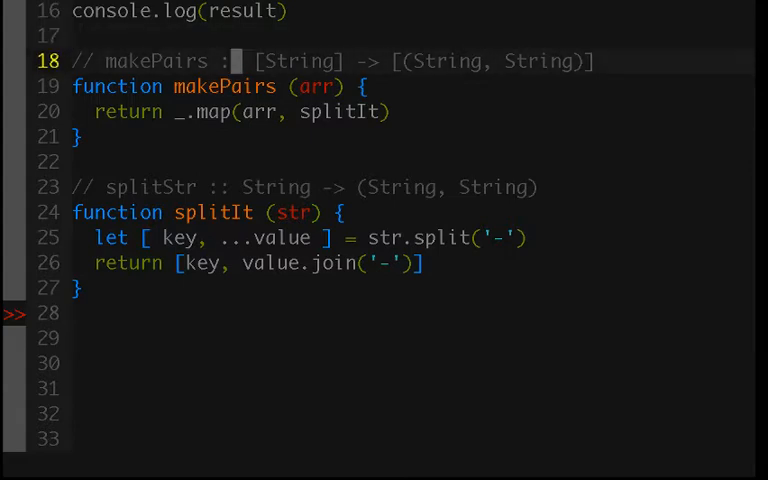
{"action": "scroll", "scroll_direction": "up", "scroll_amount": 3}
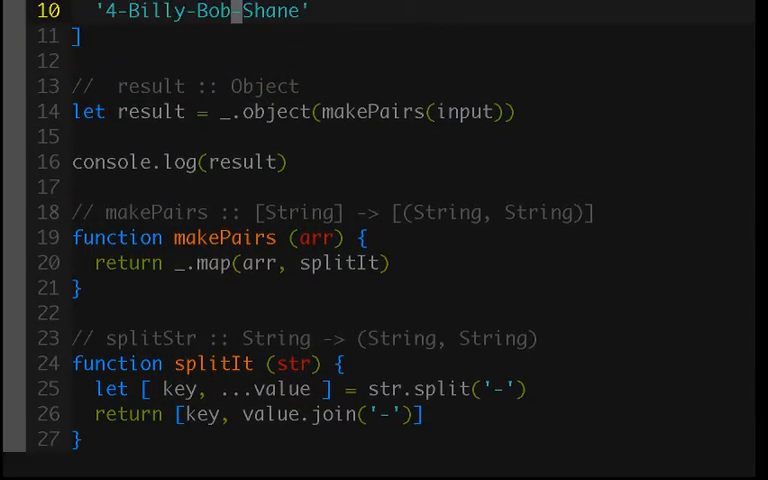
{"action": "scroll", "scroll_direction": "up", "scroll_amount": 3}
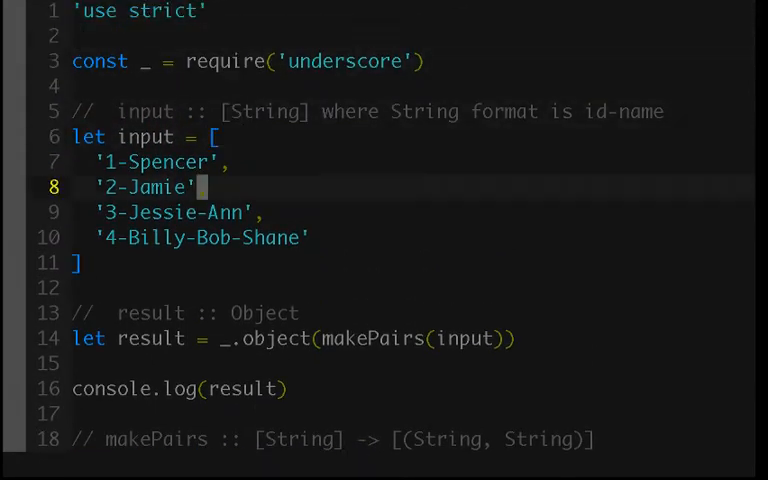
{"action": "scroll", "scroll_direction": "down", "scroll_amount": 3}
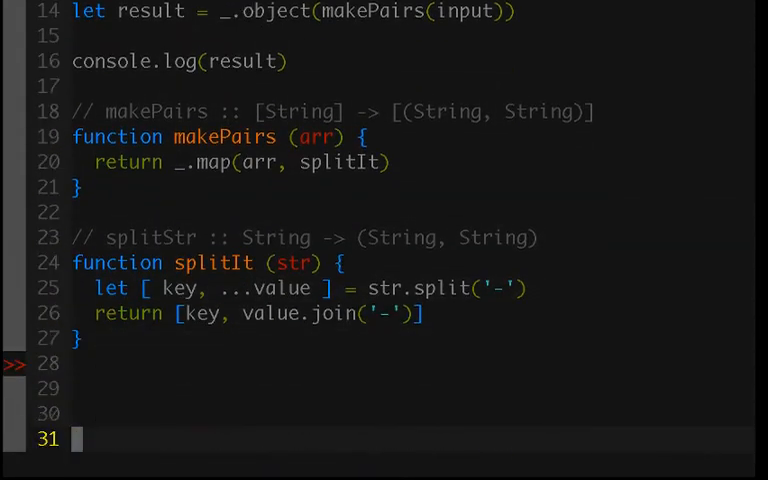